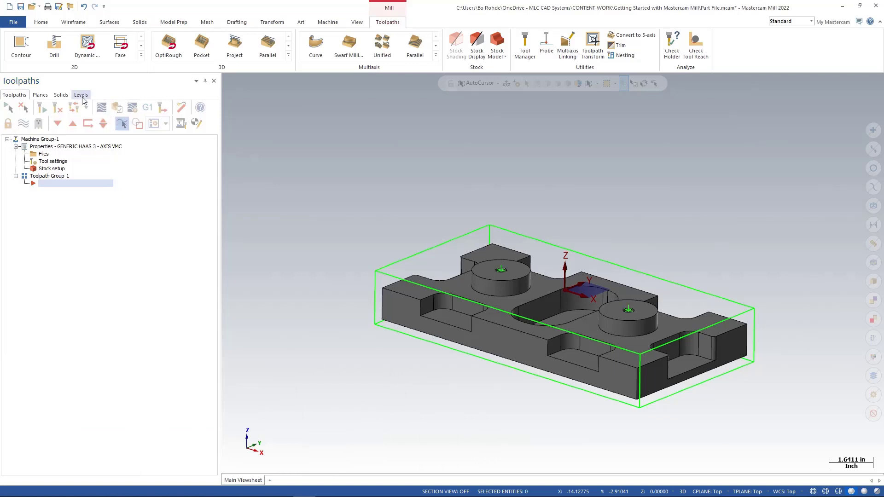
Show the Levels manager listing level 1, Solid Part Model, with 15 entities.
left_click(81, 94)
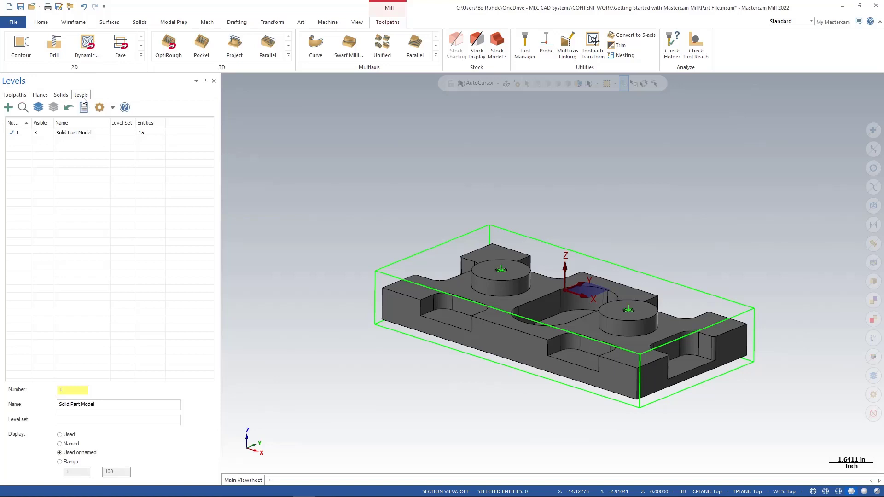
mouse_move(60, 138)
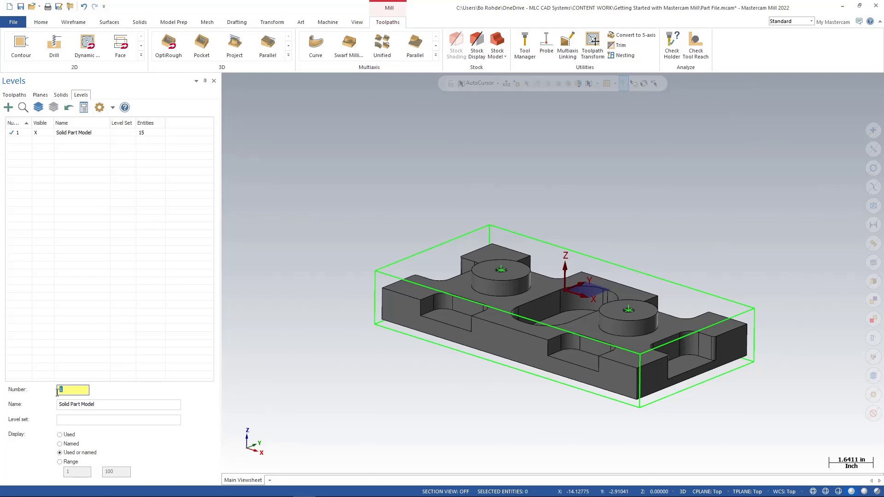
Create level 2 named BOUNDING BOX FOR STOCK as the active, empty level.
type("2")
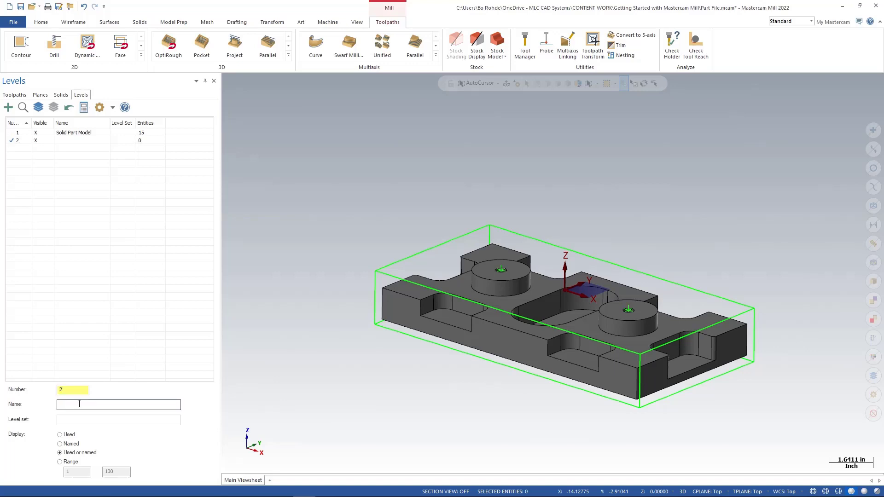
type("BOUND")
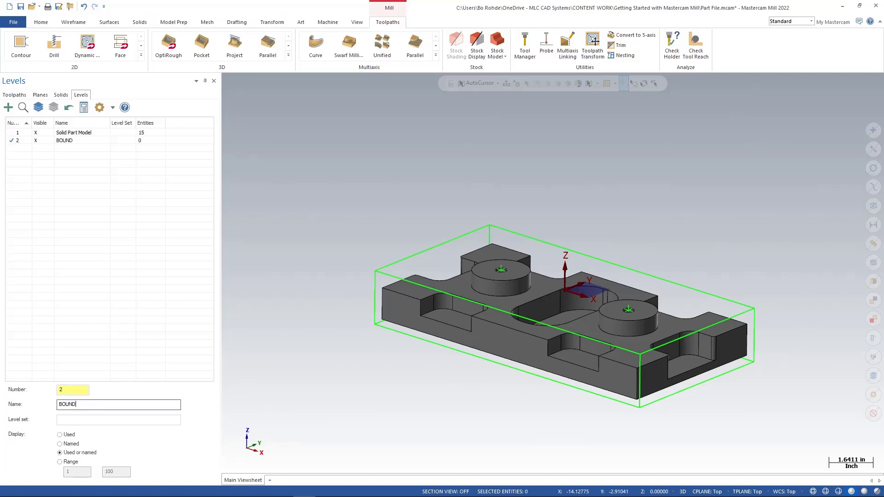
type("RY")
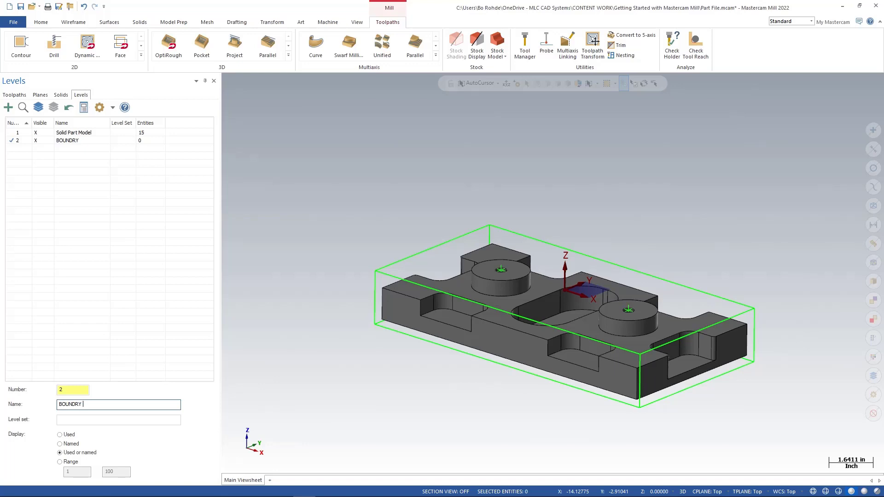
type("BOUNDING BOX FO")
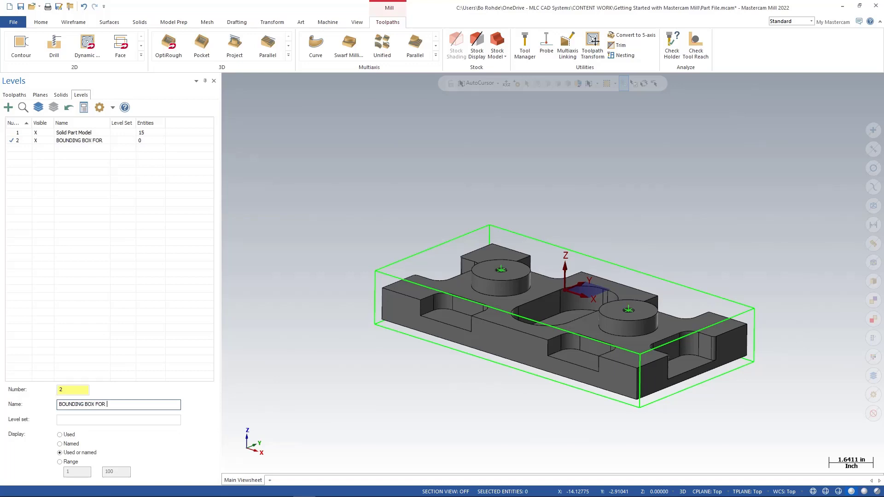
type("STOCK")
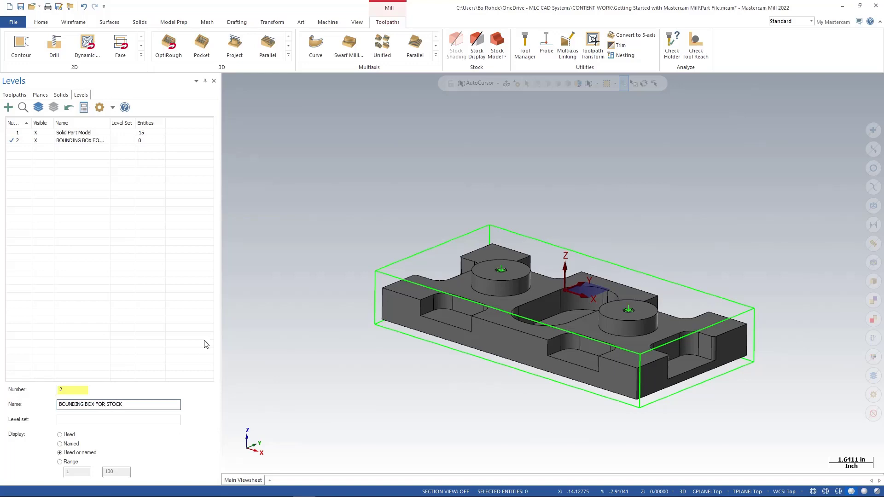
mouse_move(268, 278)
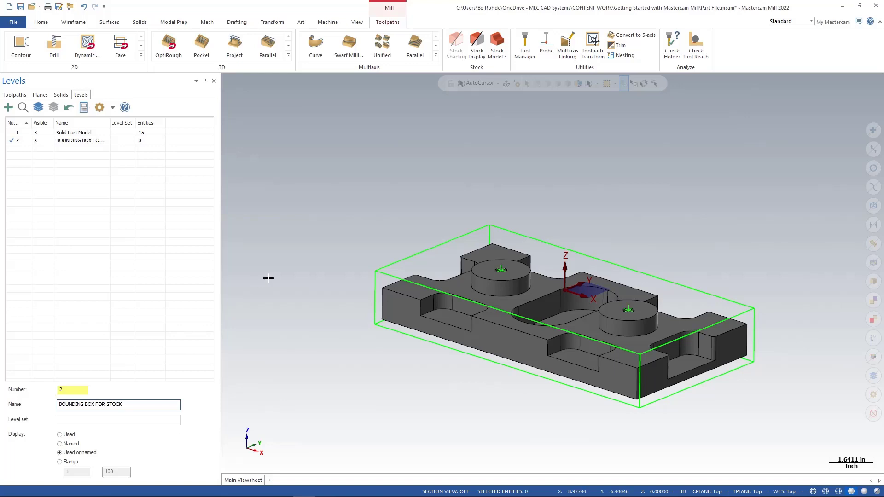
triple_click(119, 405)
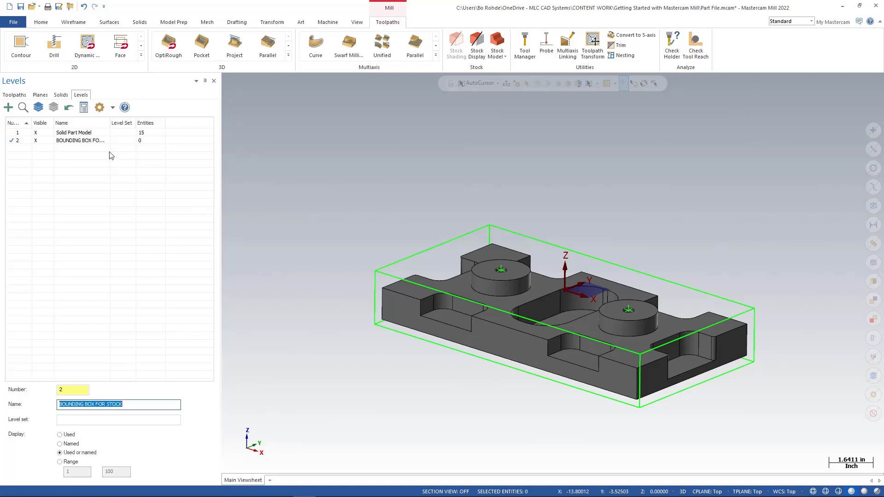
mouse_move(102, 148)
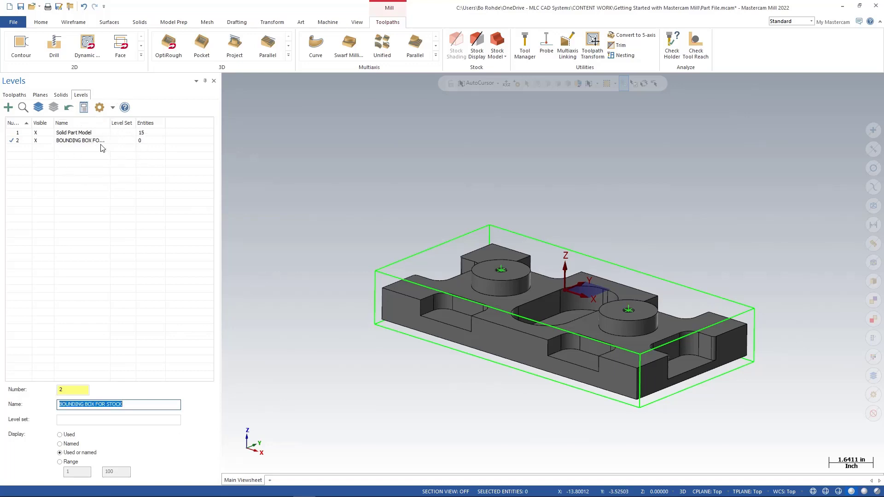
mouse_move(228, 207)
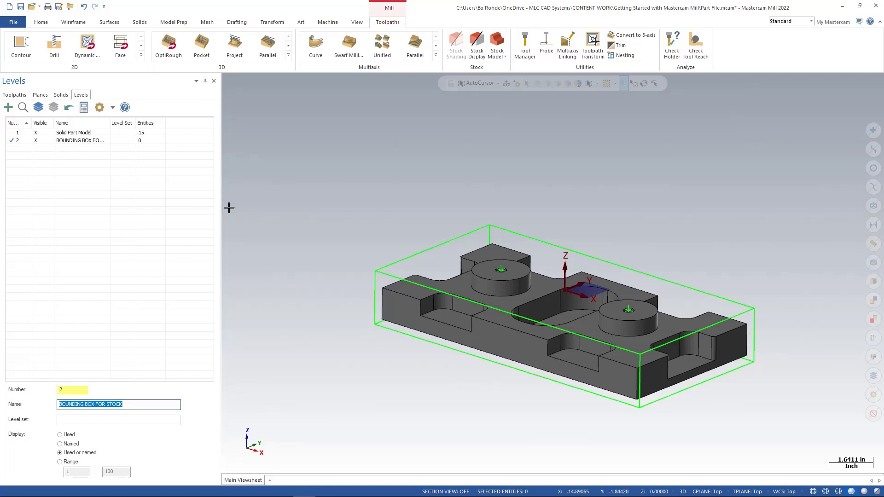
mouse_move(145, 137)
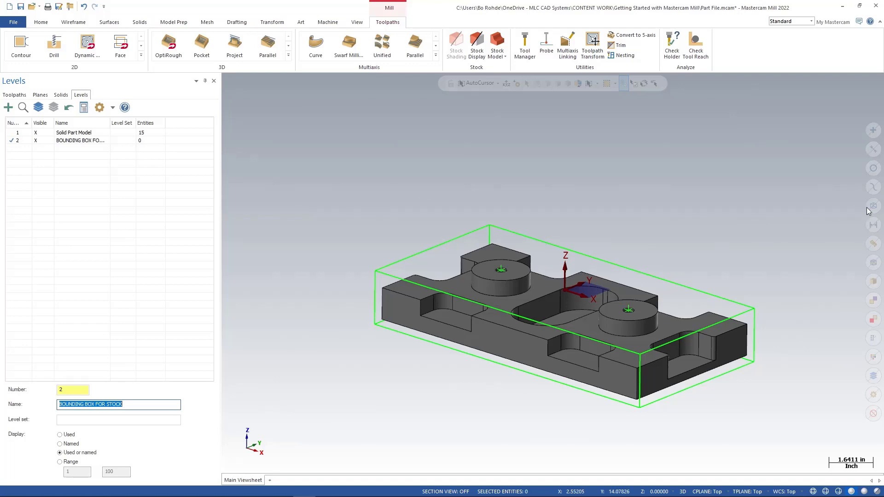
mouse_move(826, 190)
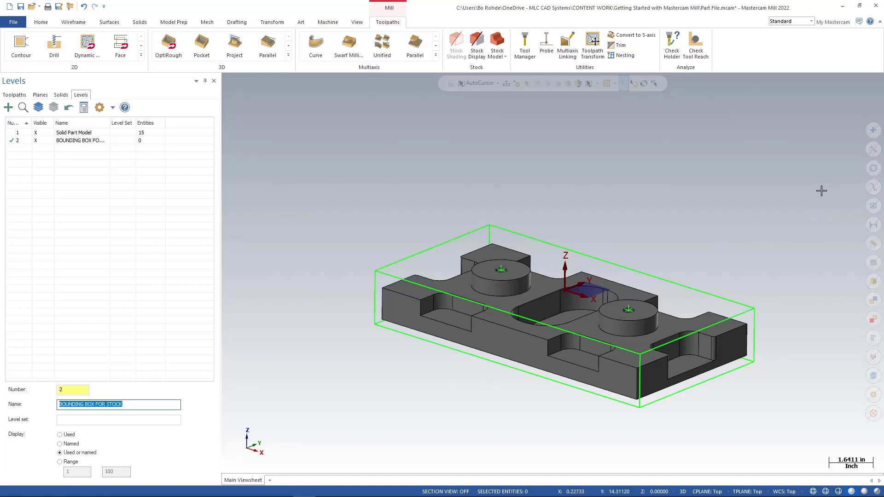
mouse_move(873, 205)
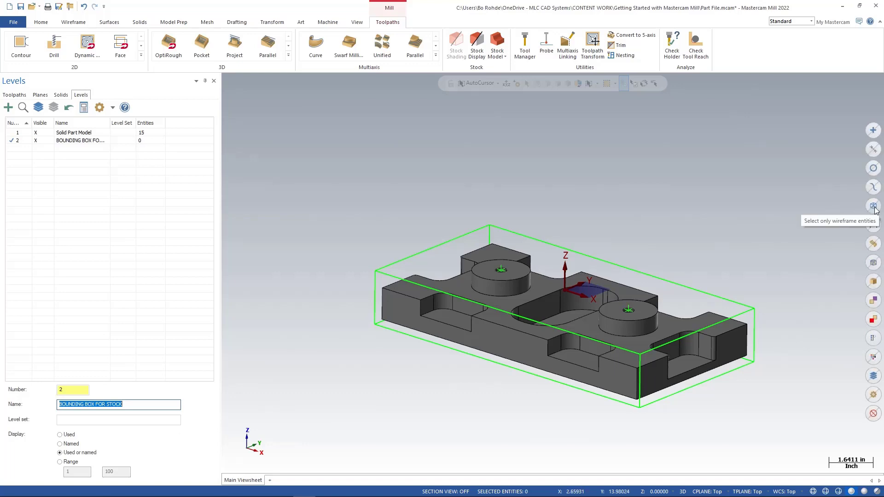
mouse_move(873, 205)
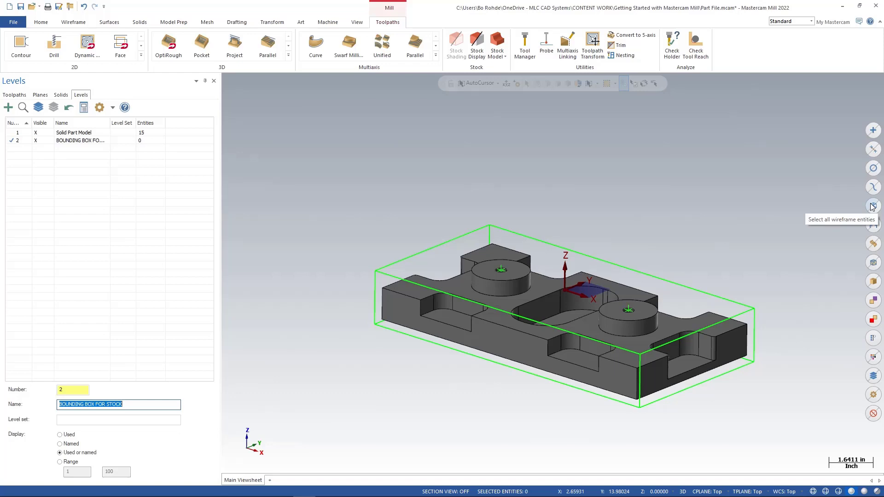
Select all 14 bounding box wireframe lines with the wireframe quick mask.
left_click(873, 205)
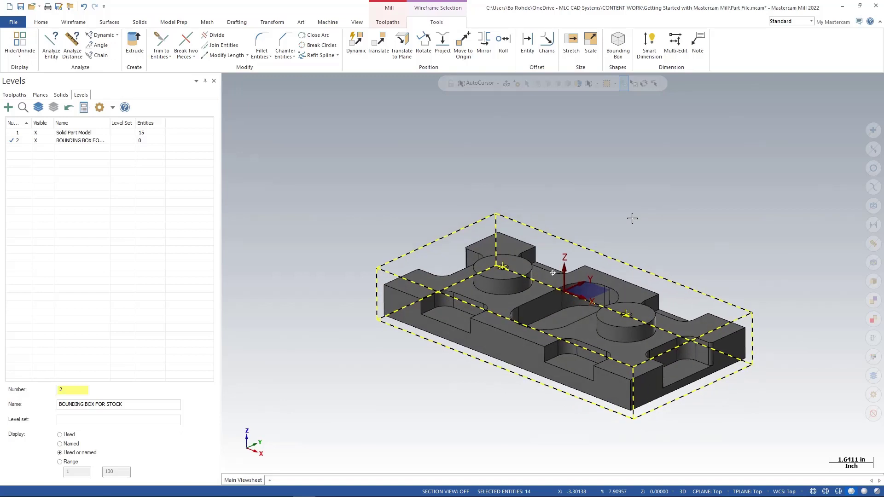
mouse_move(480, 165)
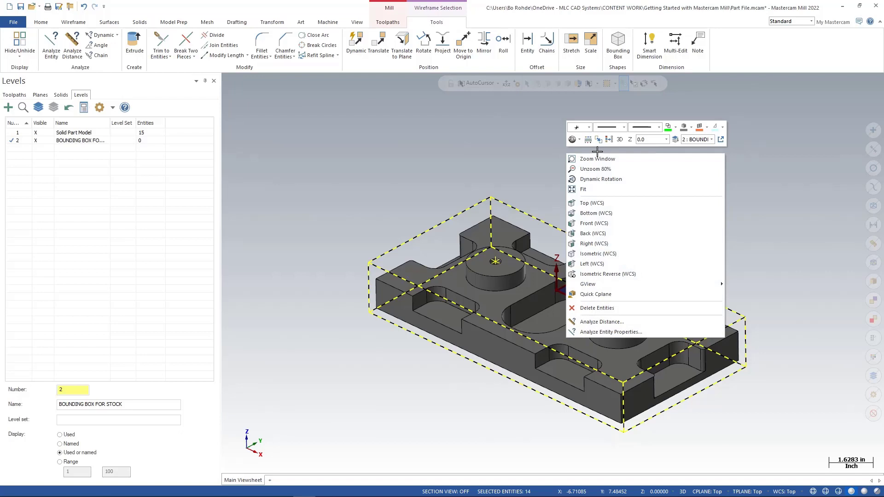
mouse_move(675, 139)
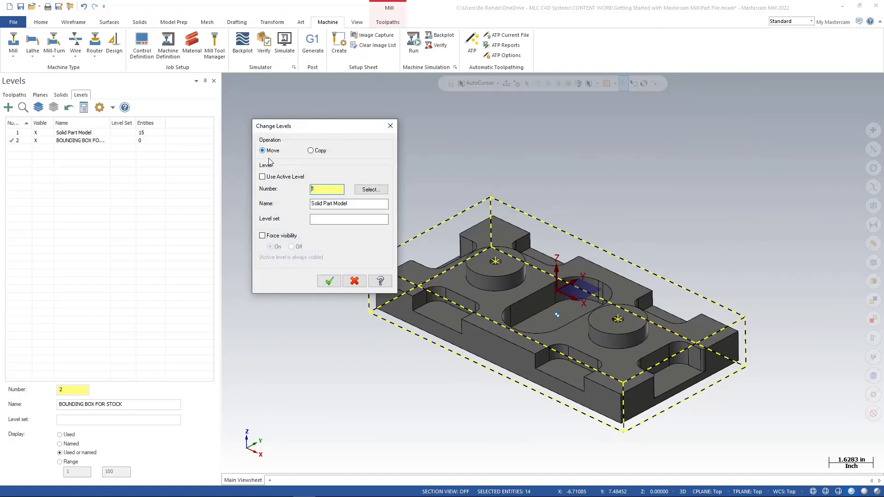
Move the 14 wireframe entities to the active level BOUNDING BOX FOR STOCK.
left_click(261, 177)
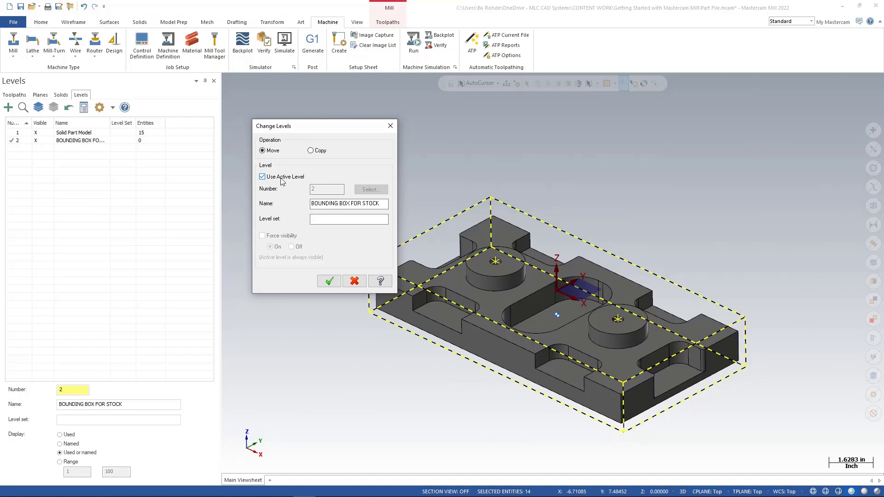
mouse_move(298, 181)
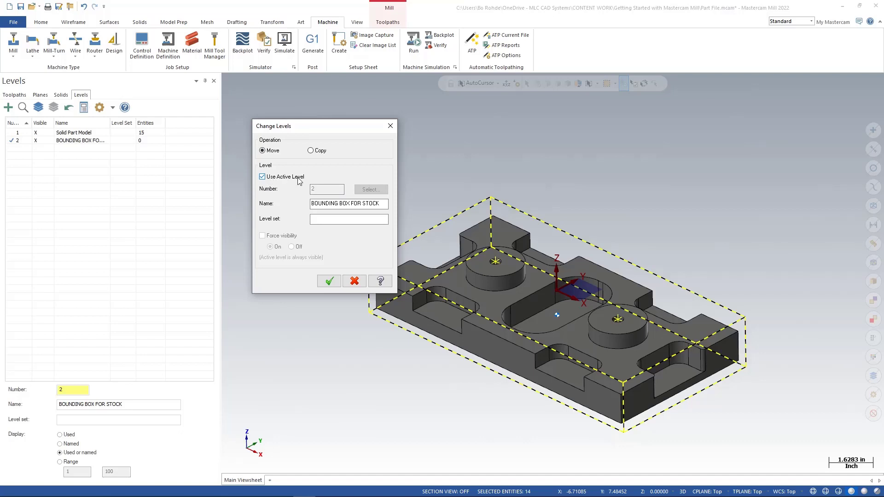
left_click(348, 204)
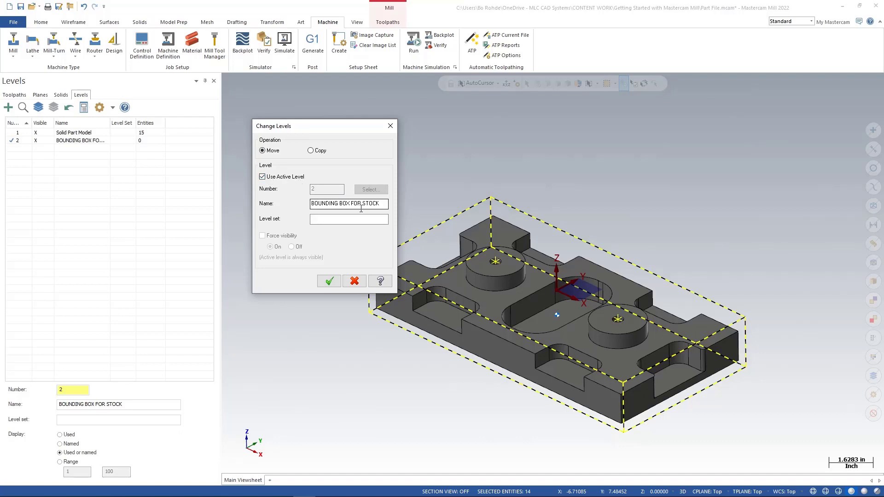
mouse_move(329, 281)
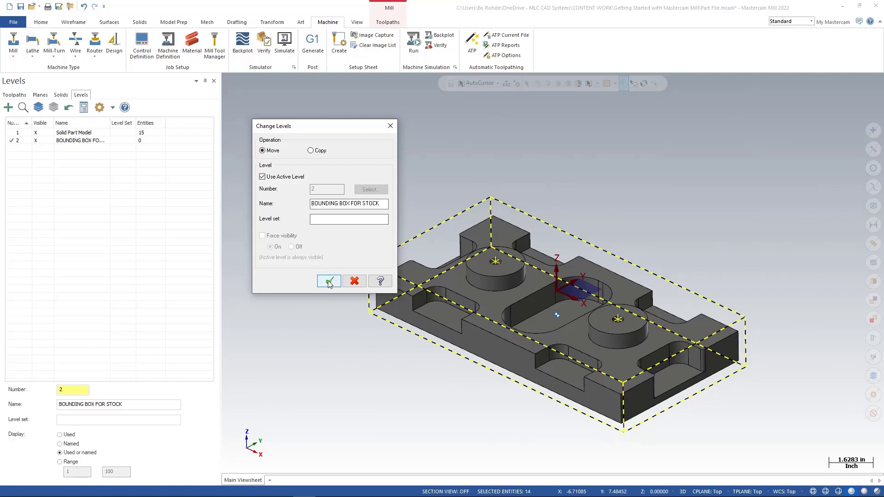
left_click(328, 281)
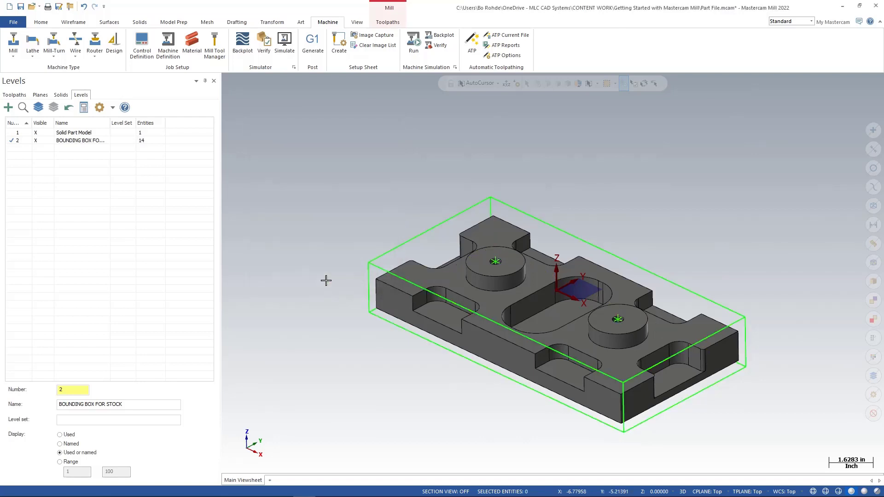
mouse_move(145, 145)
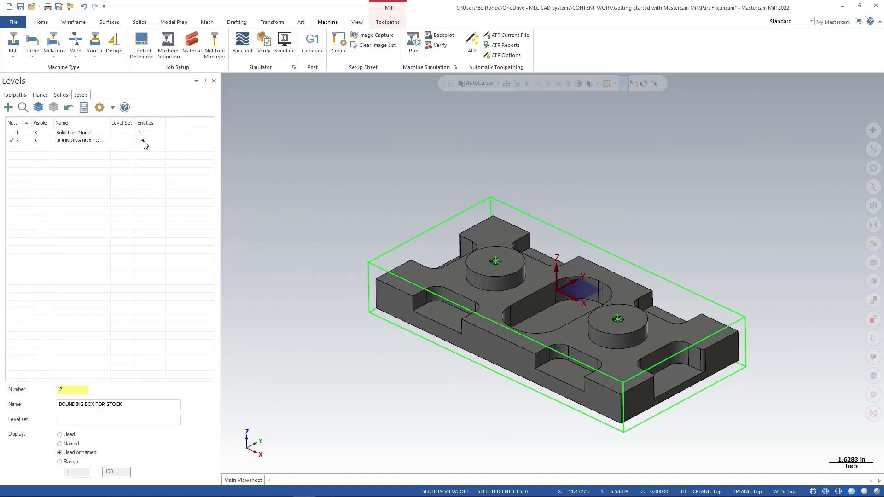
Make Solid Part Model active and leave the BOUNDING BOX FOR STOCK level hidden.
left_click(73, 132)
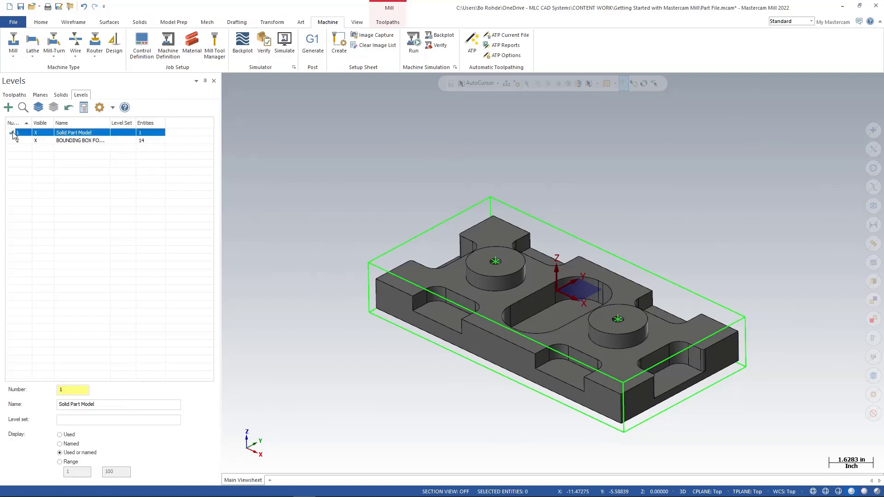
left_click(80, 140)
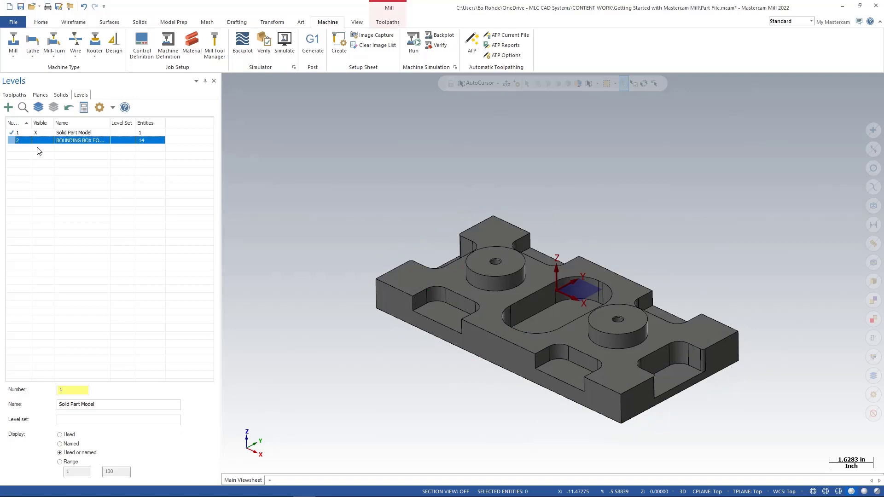
left_click(36, 140)
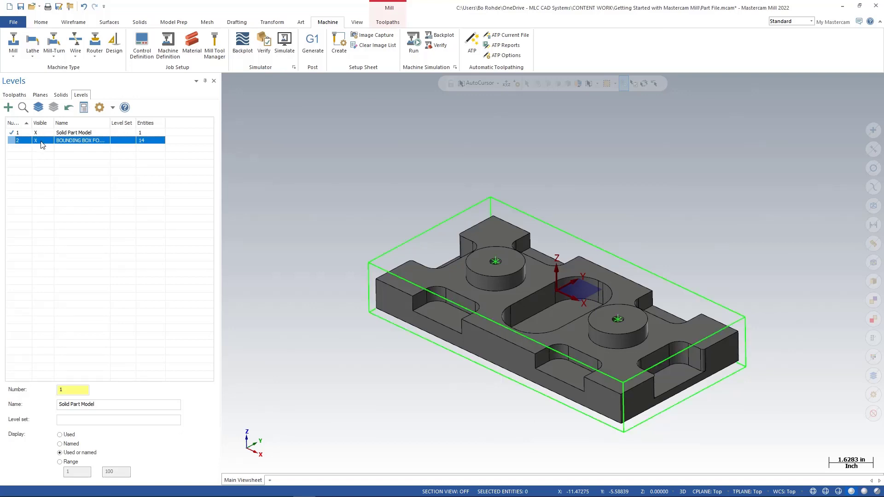
left_click(36, 140)
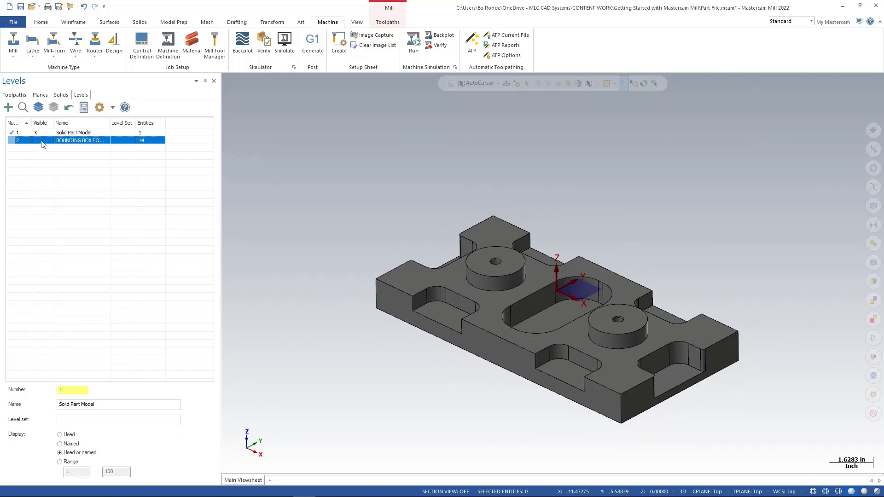